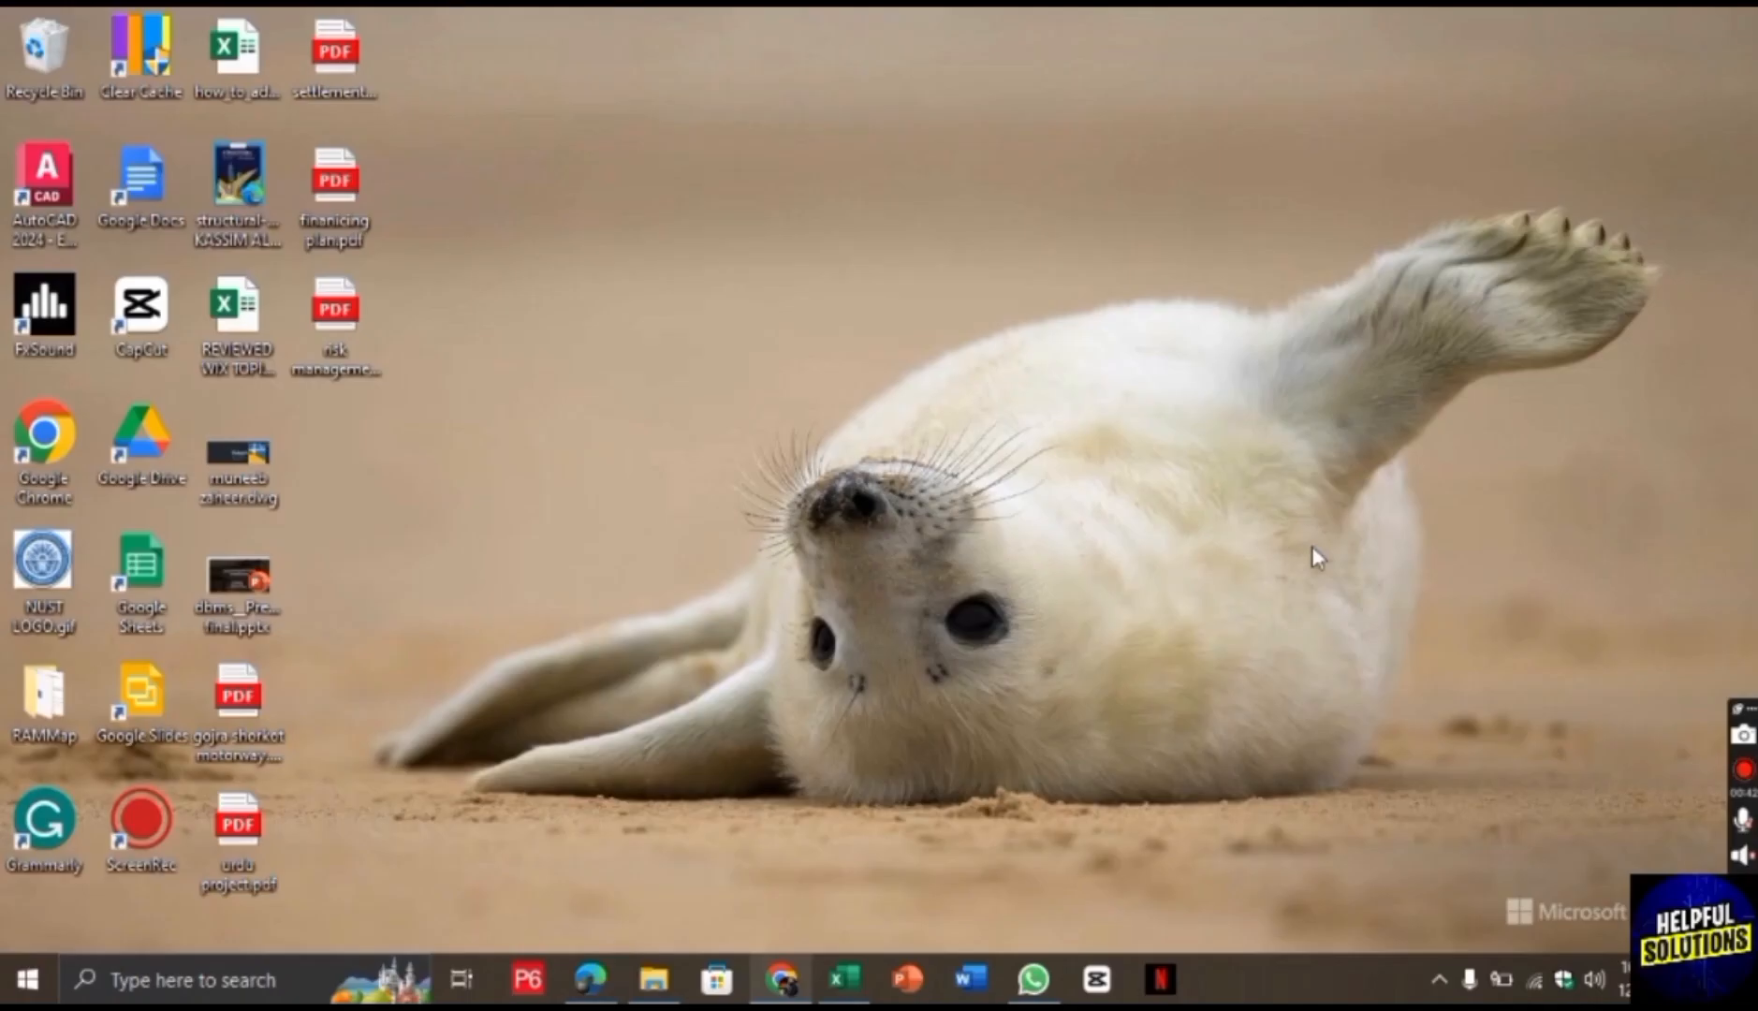
mouse_move(974, 734)
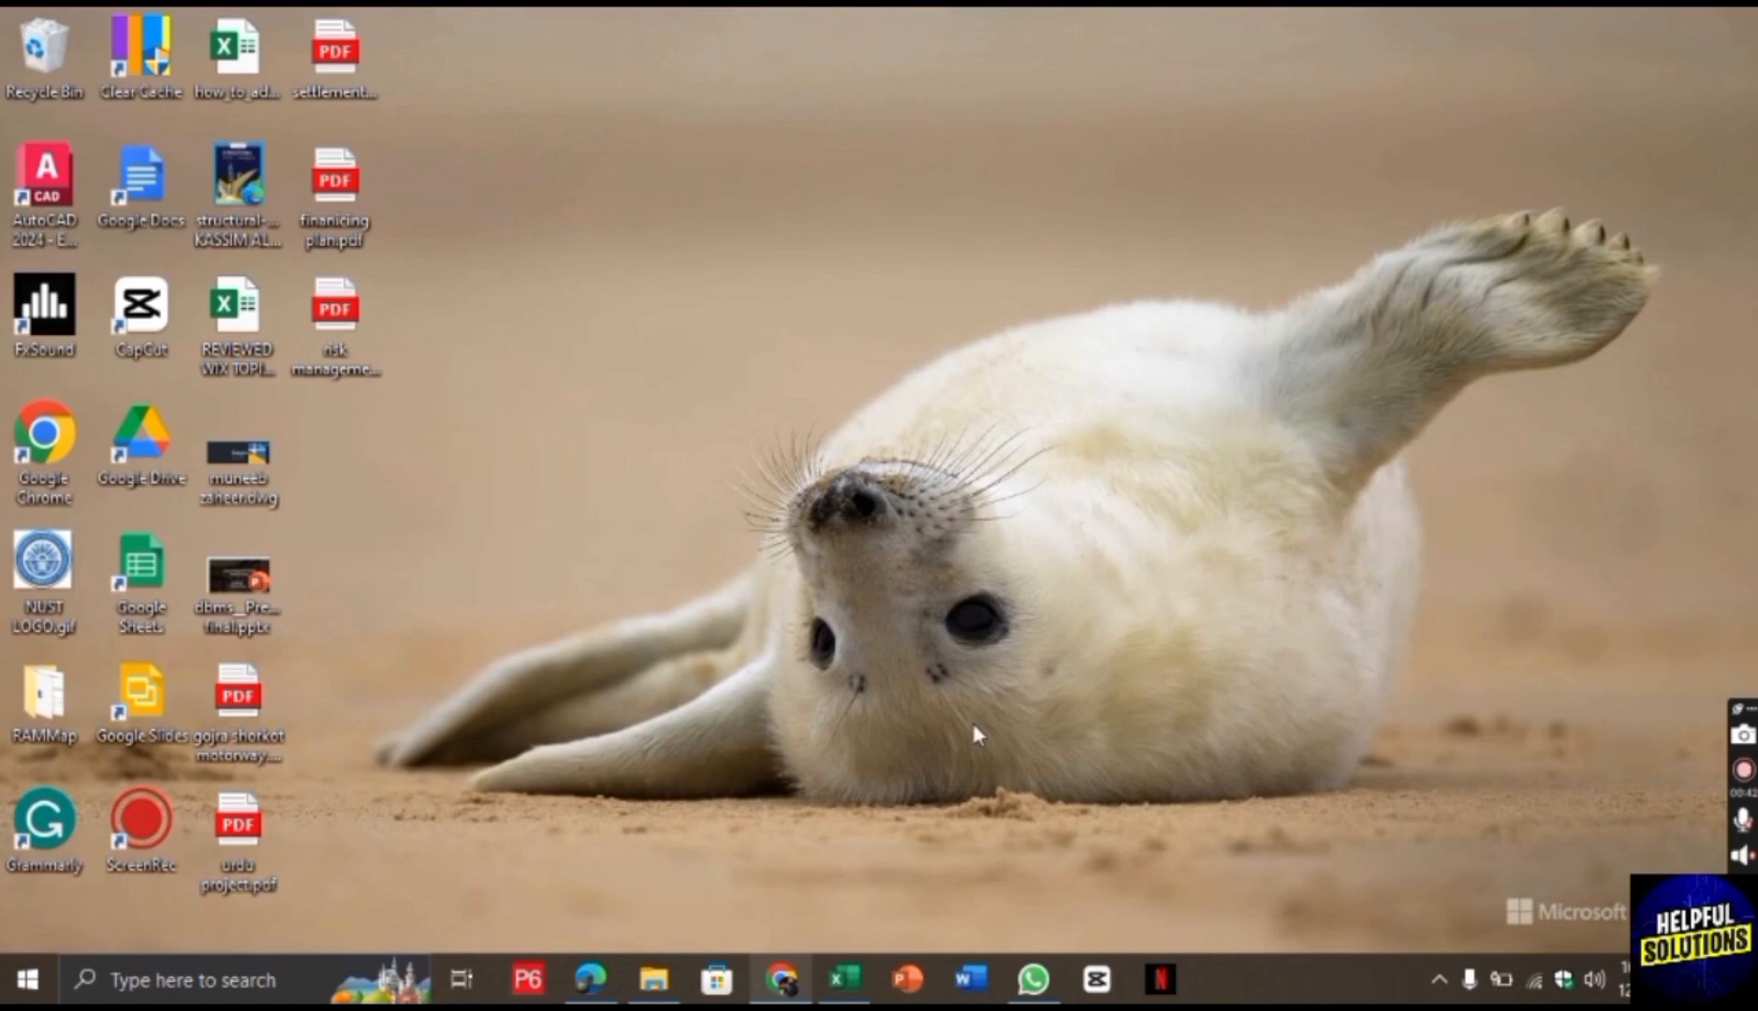
Bring up the site editor and land on the App Market home with its categories
click(780, 979)
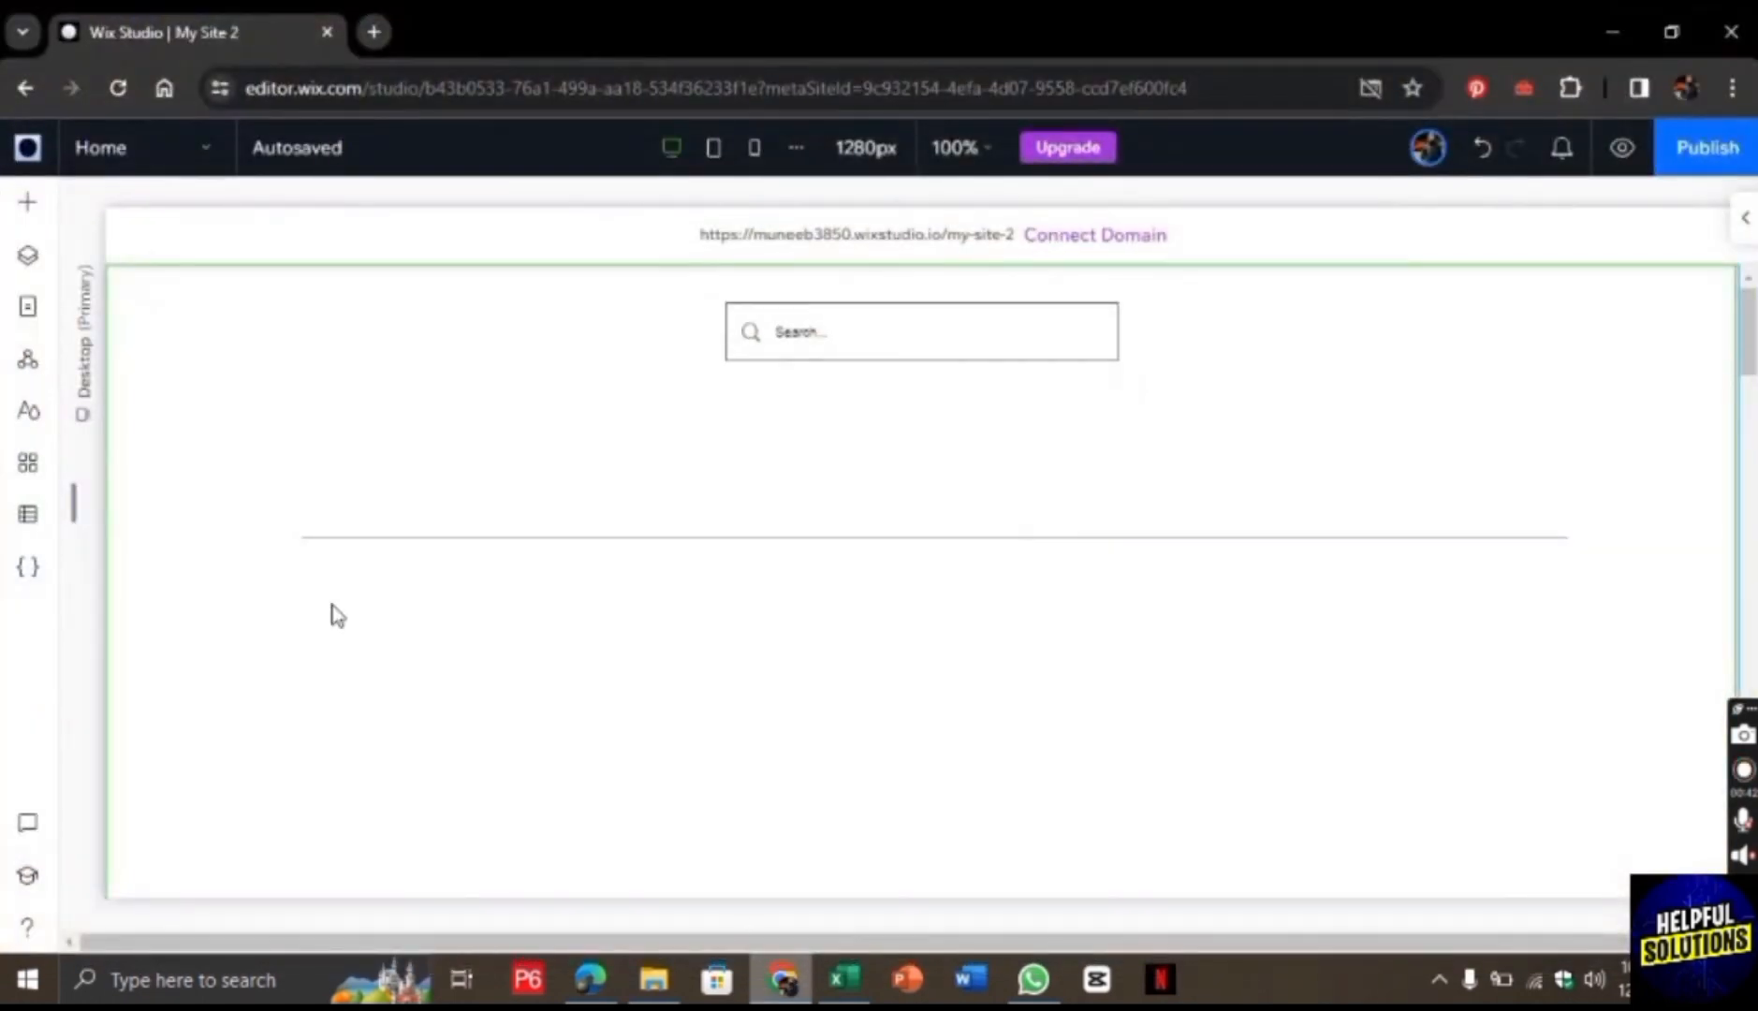
mouse_move(28, 463)
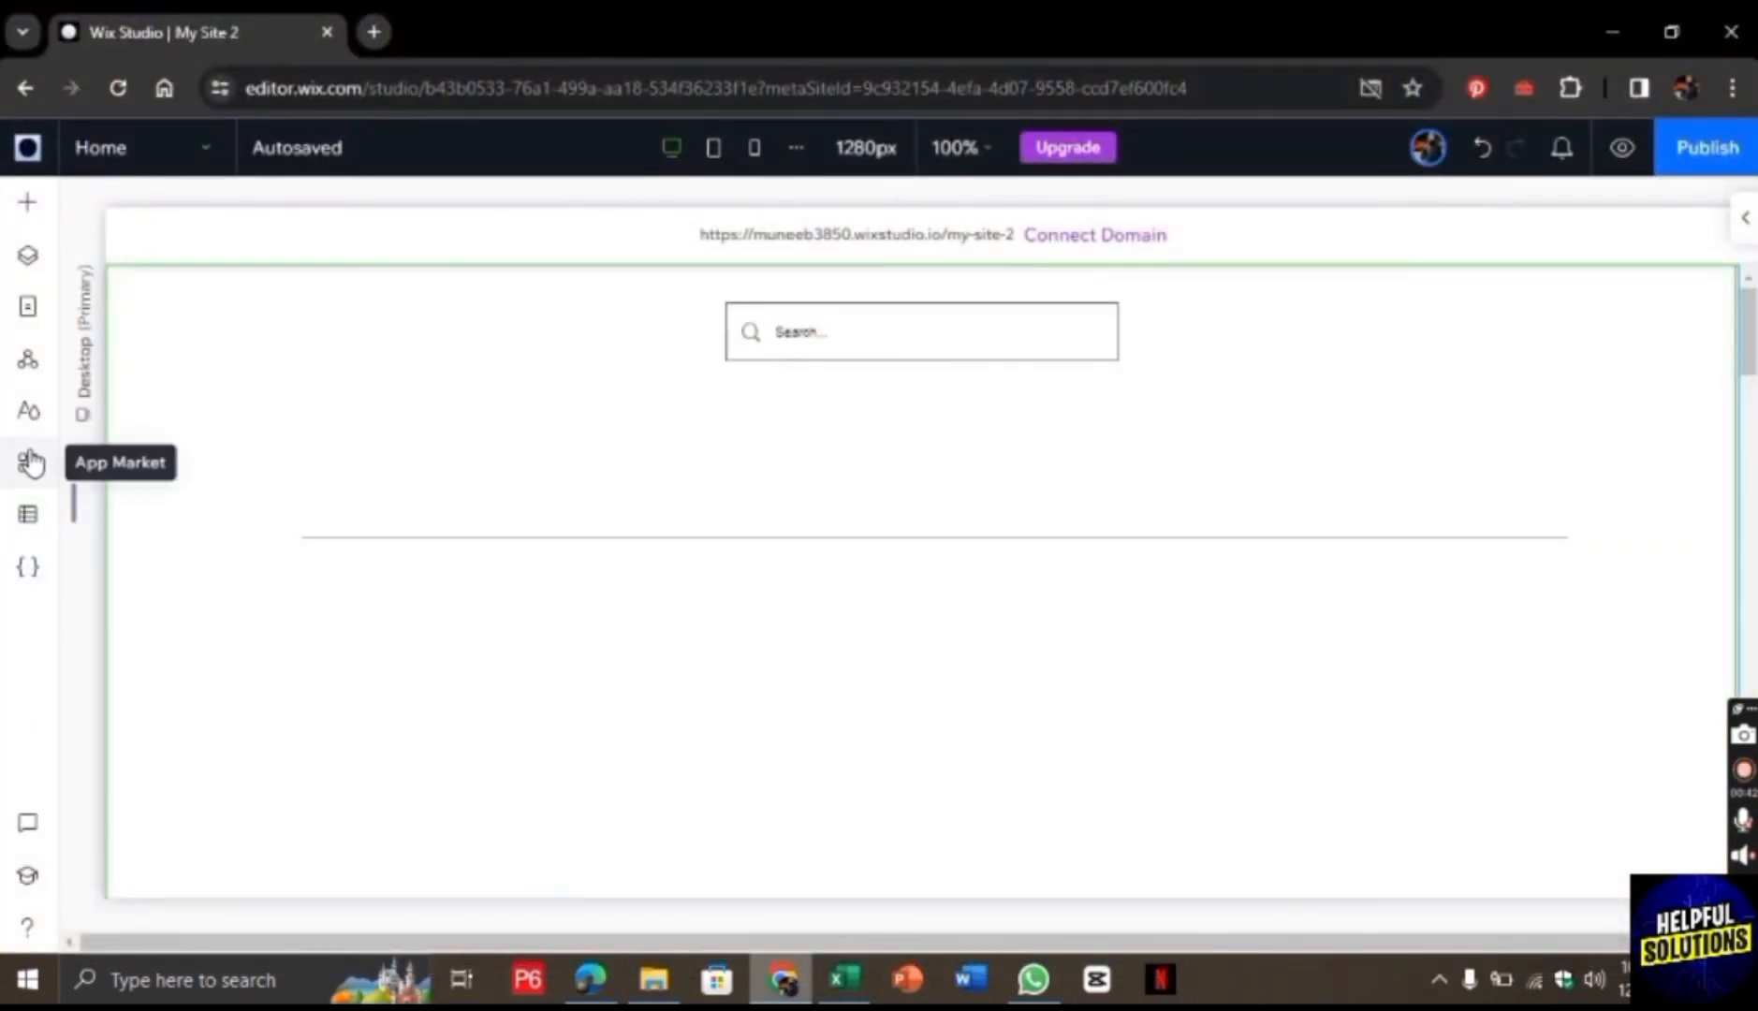
click(28, 462)
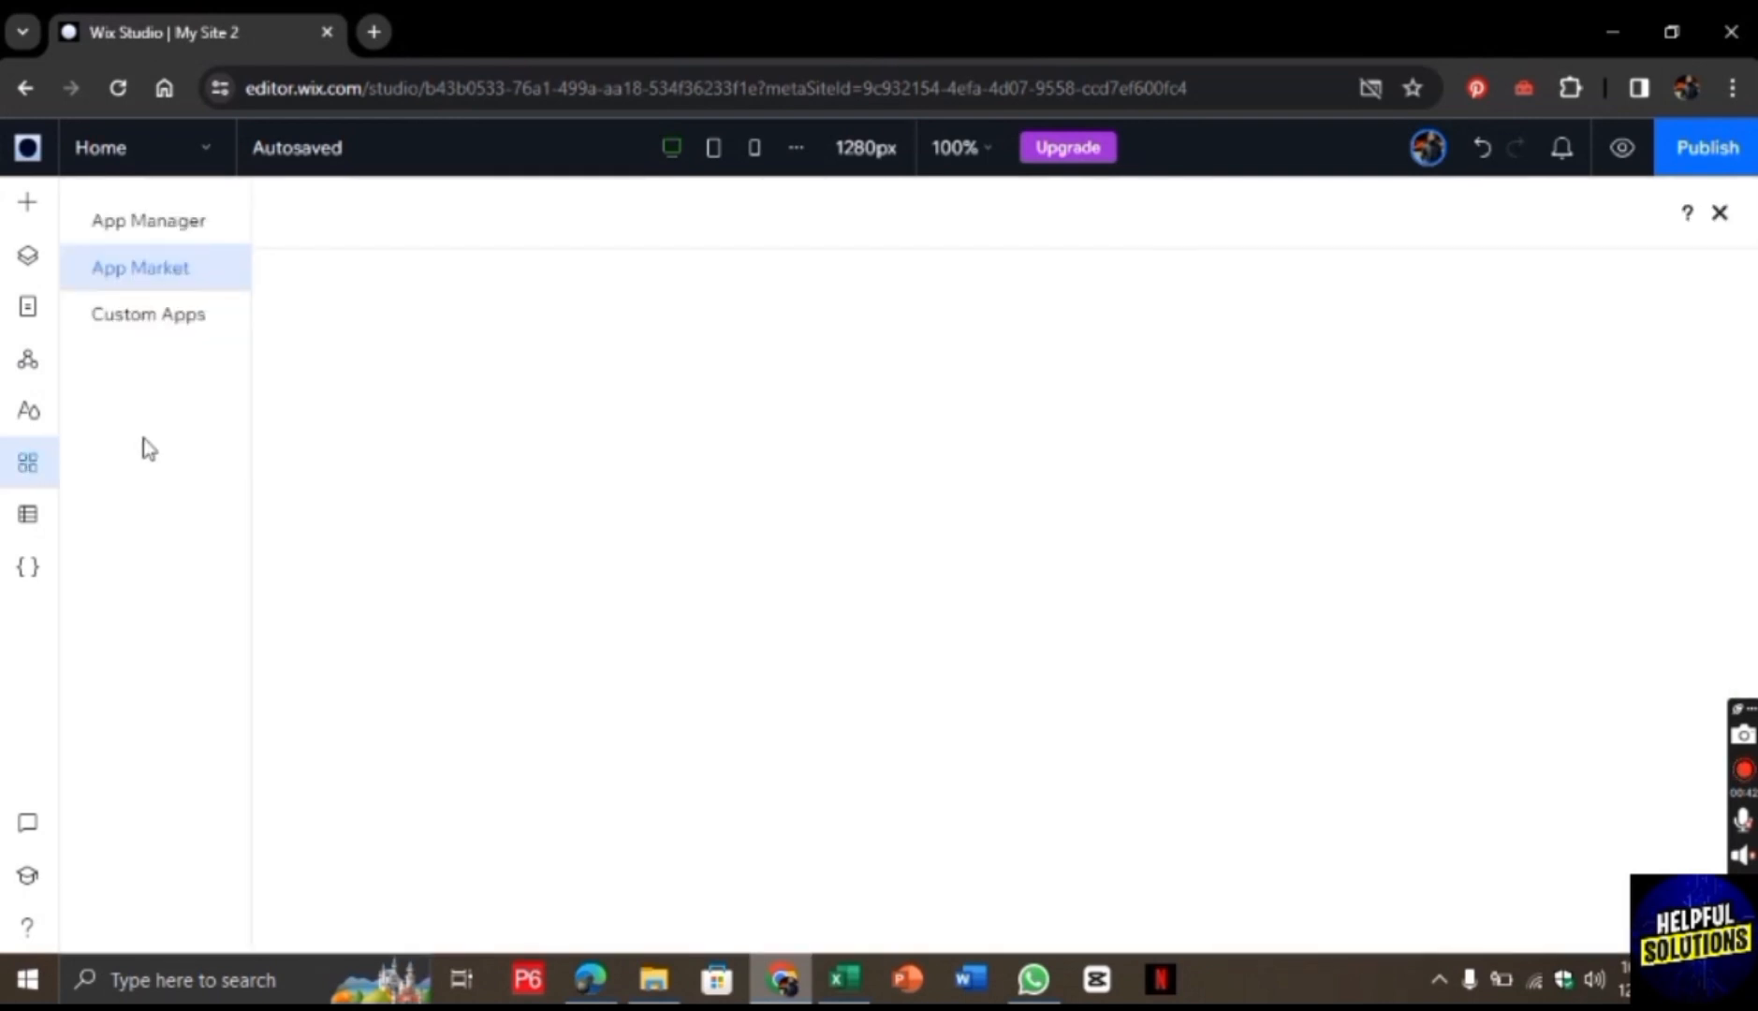
click(140, 266)
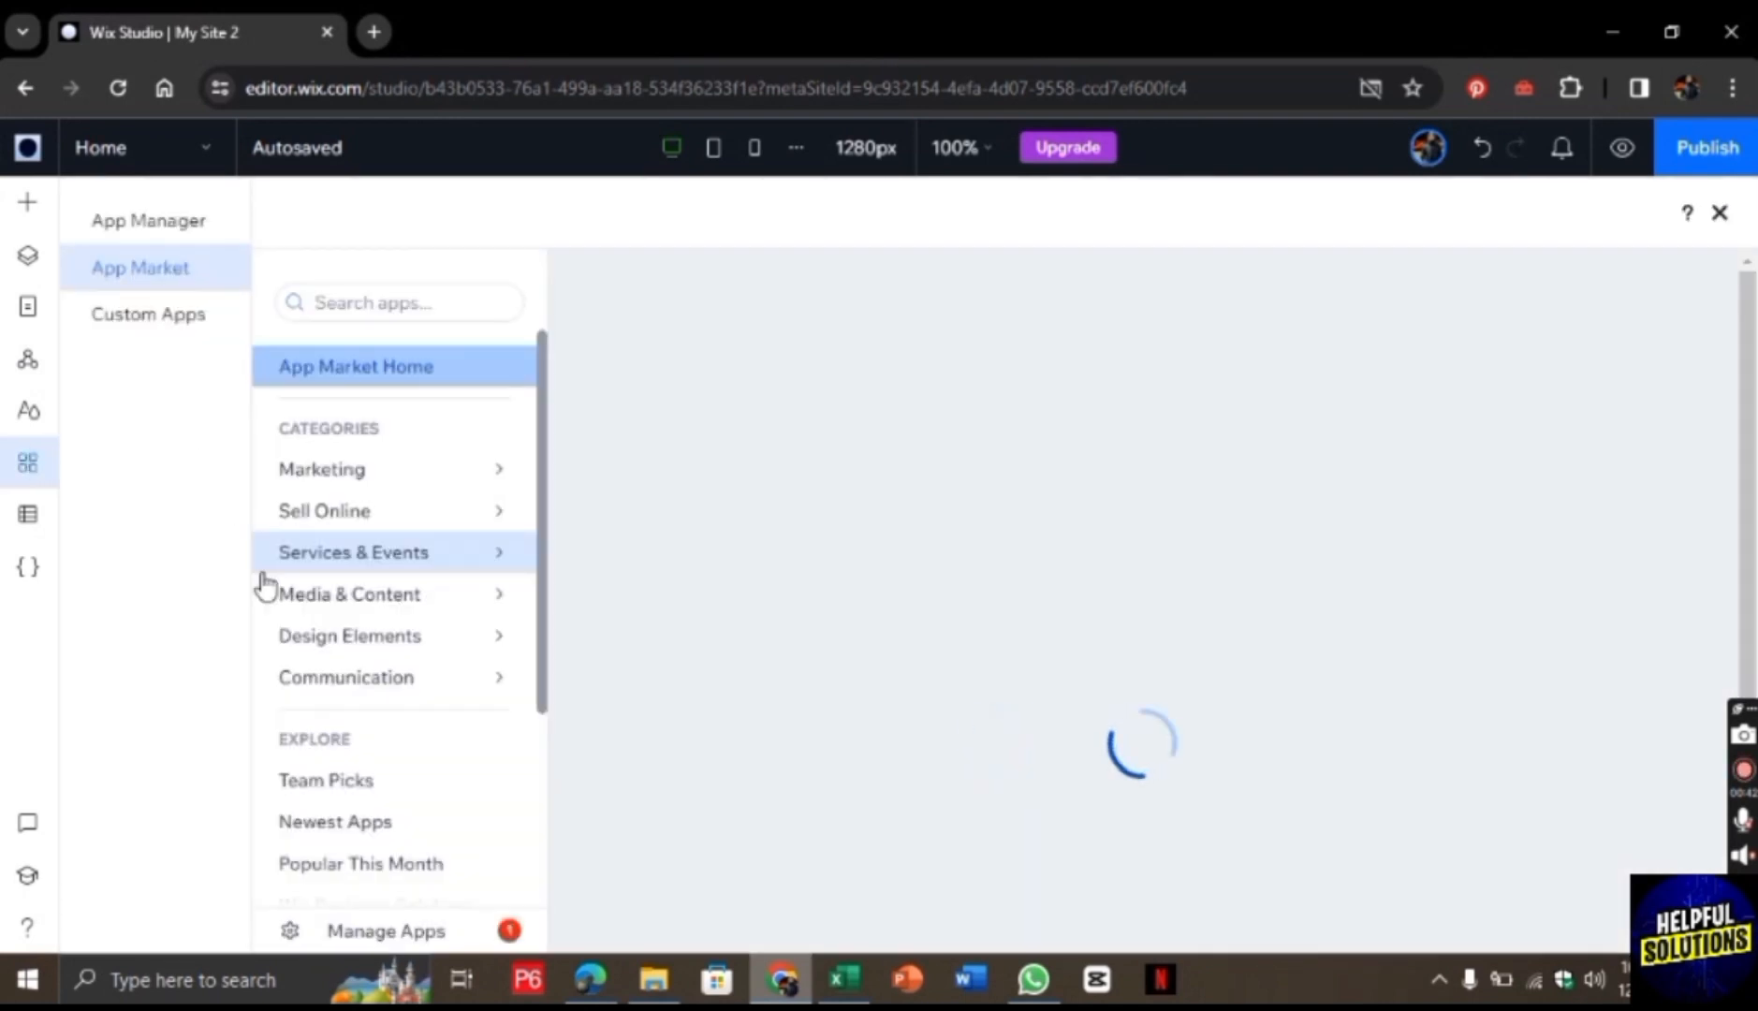
Search 'ins' for the Instagram Feed app and add it to the site
click(398, 301)
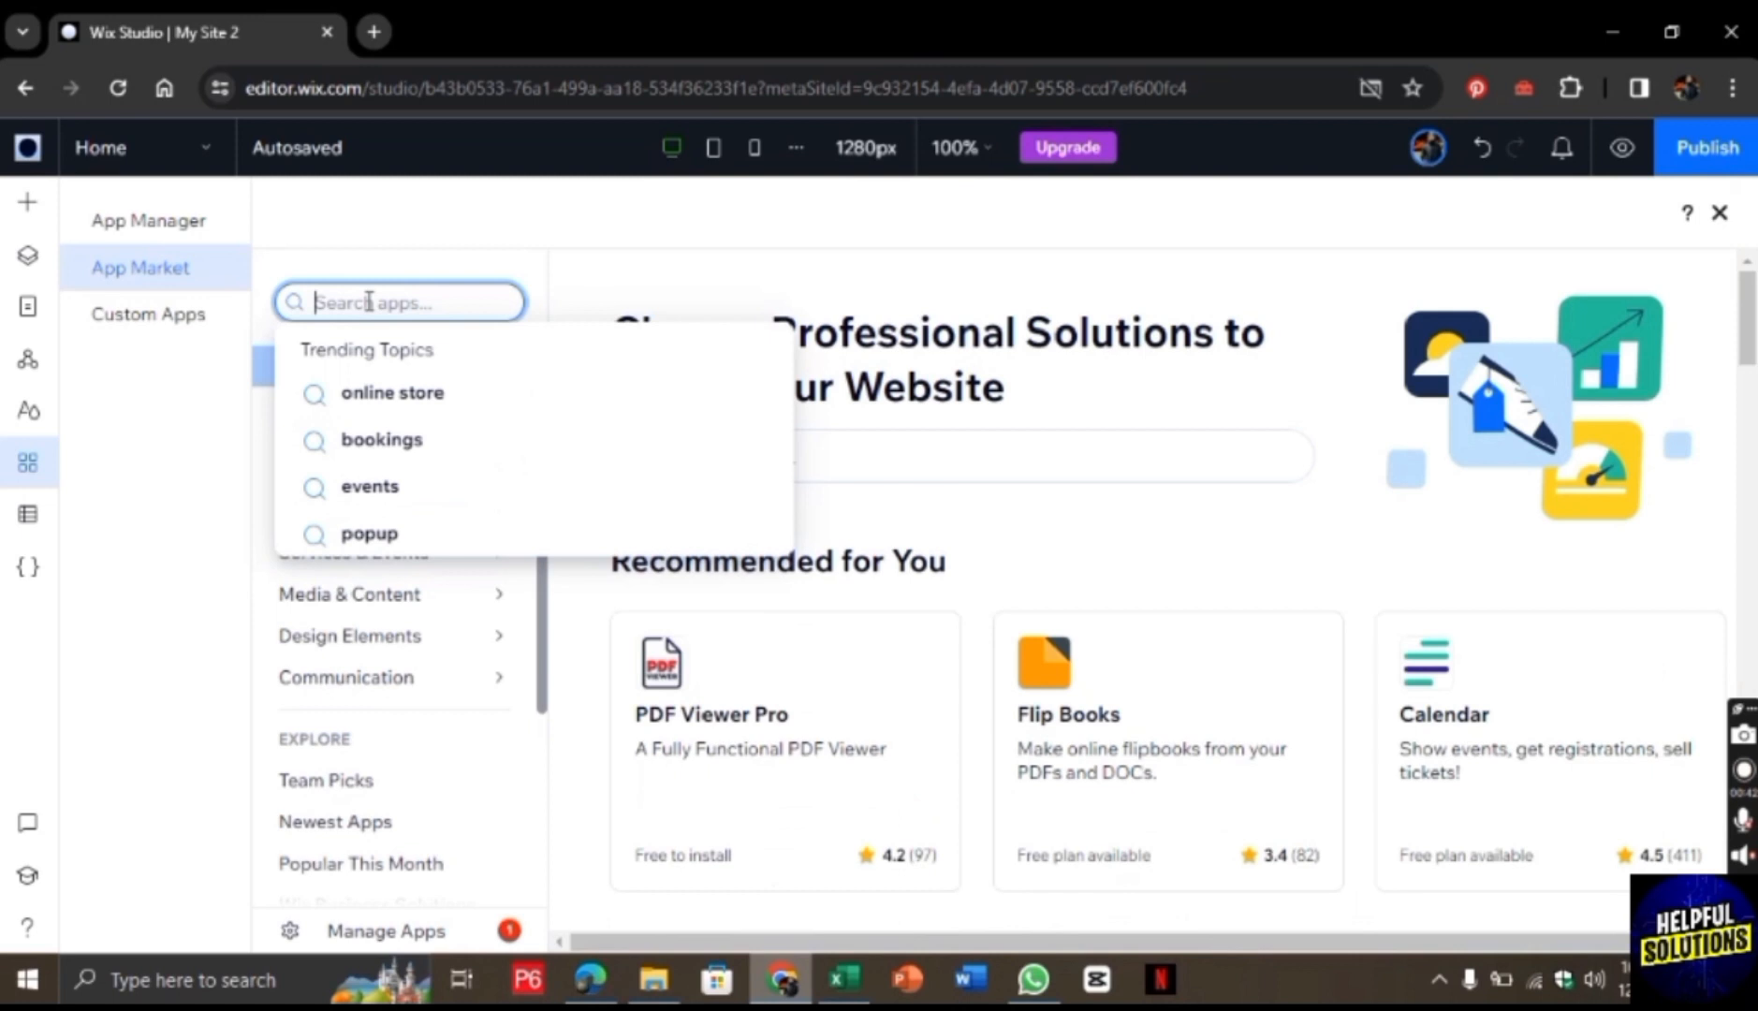
text(instagra)
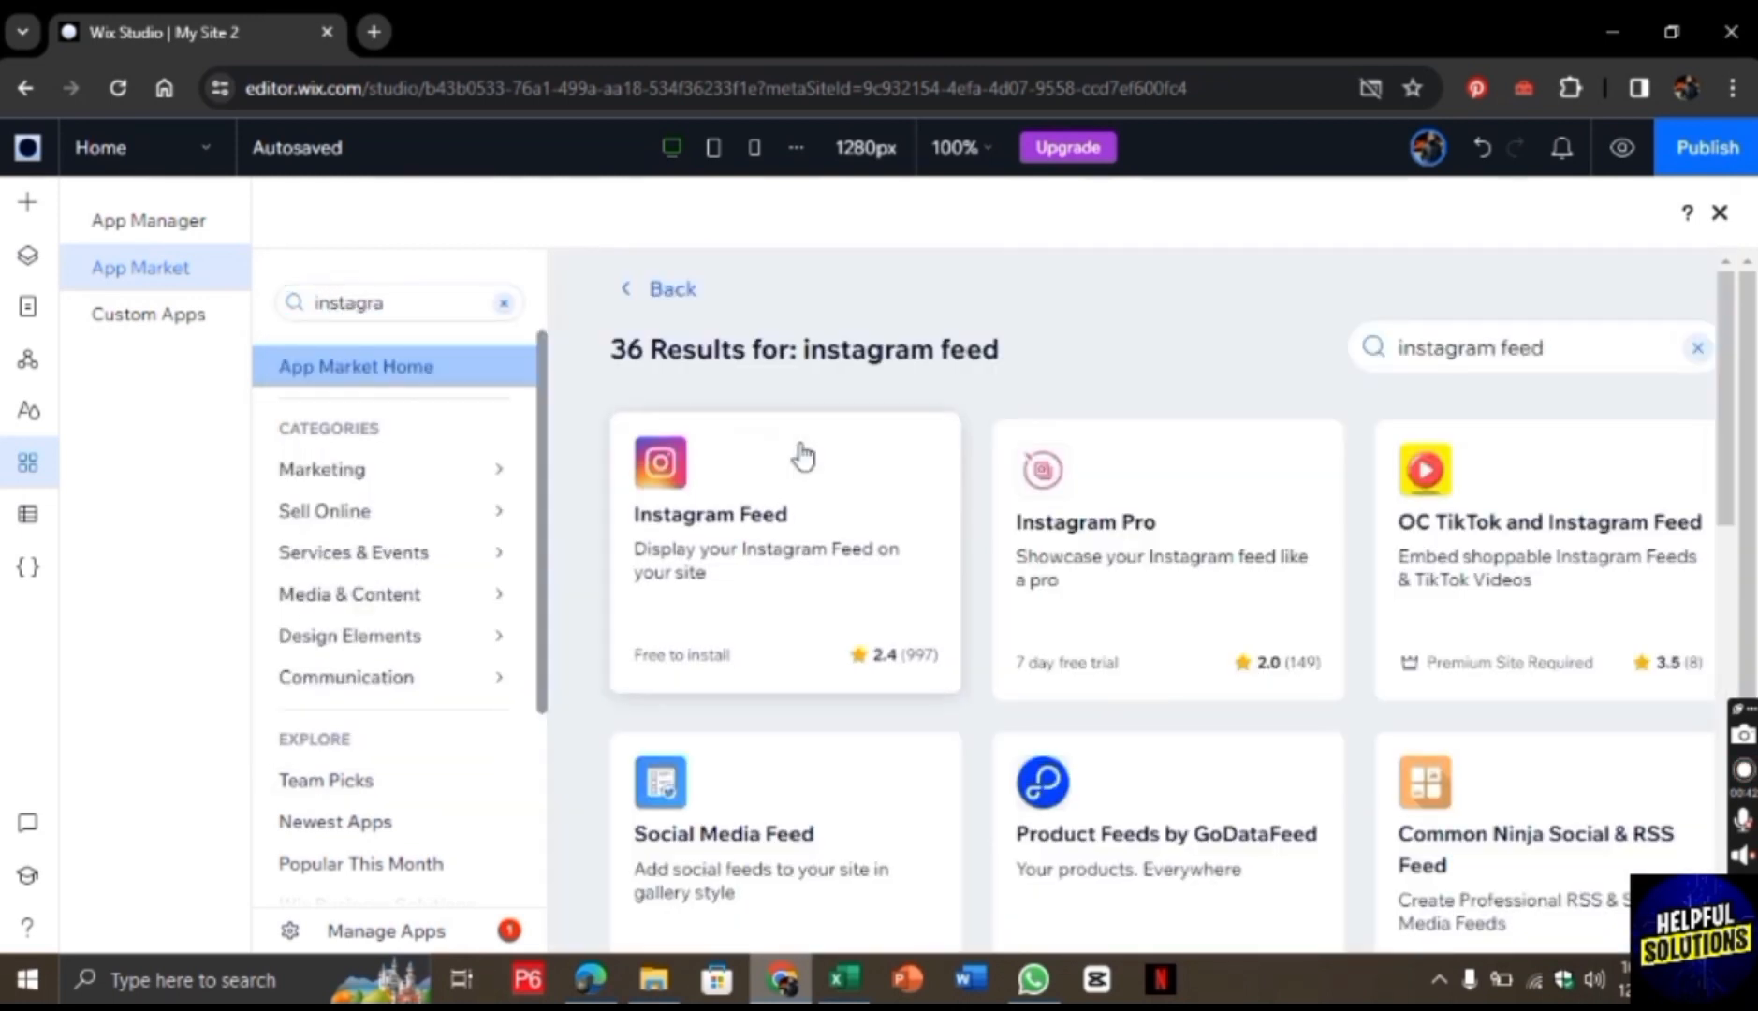
click(783, 554)
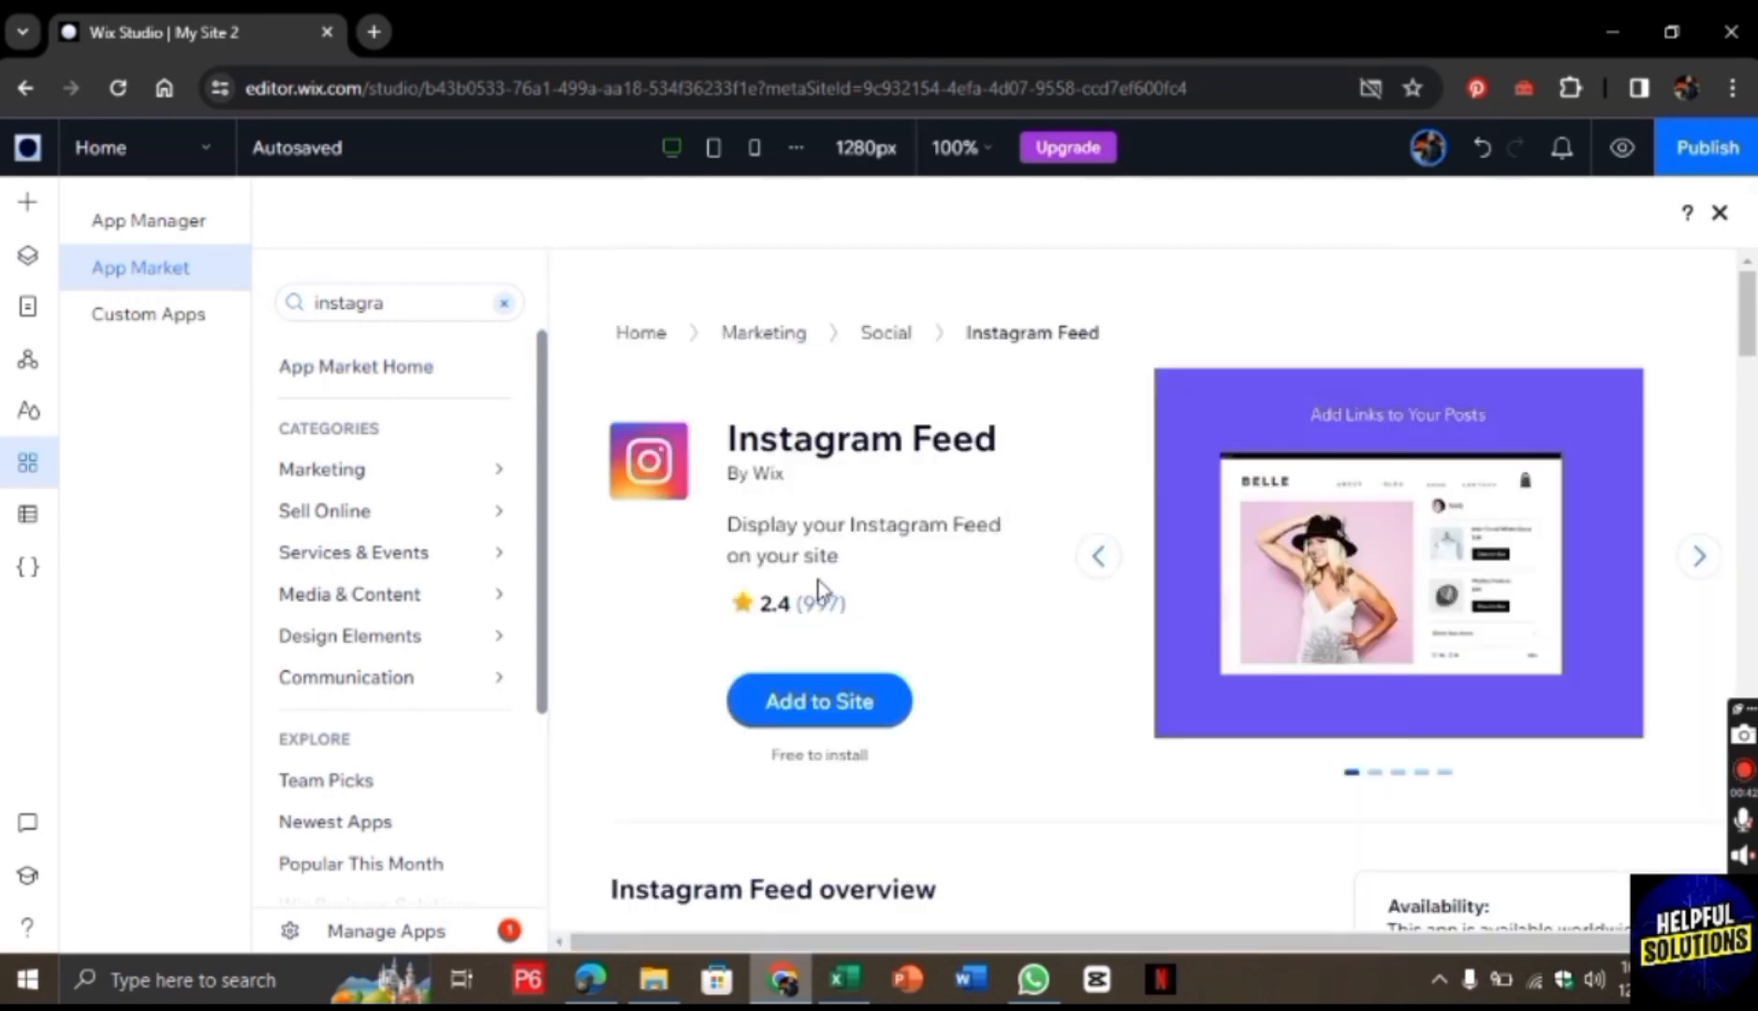
click(818, 700)
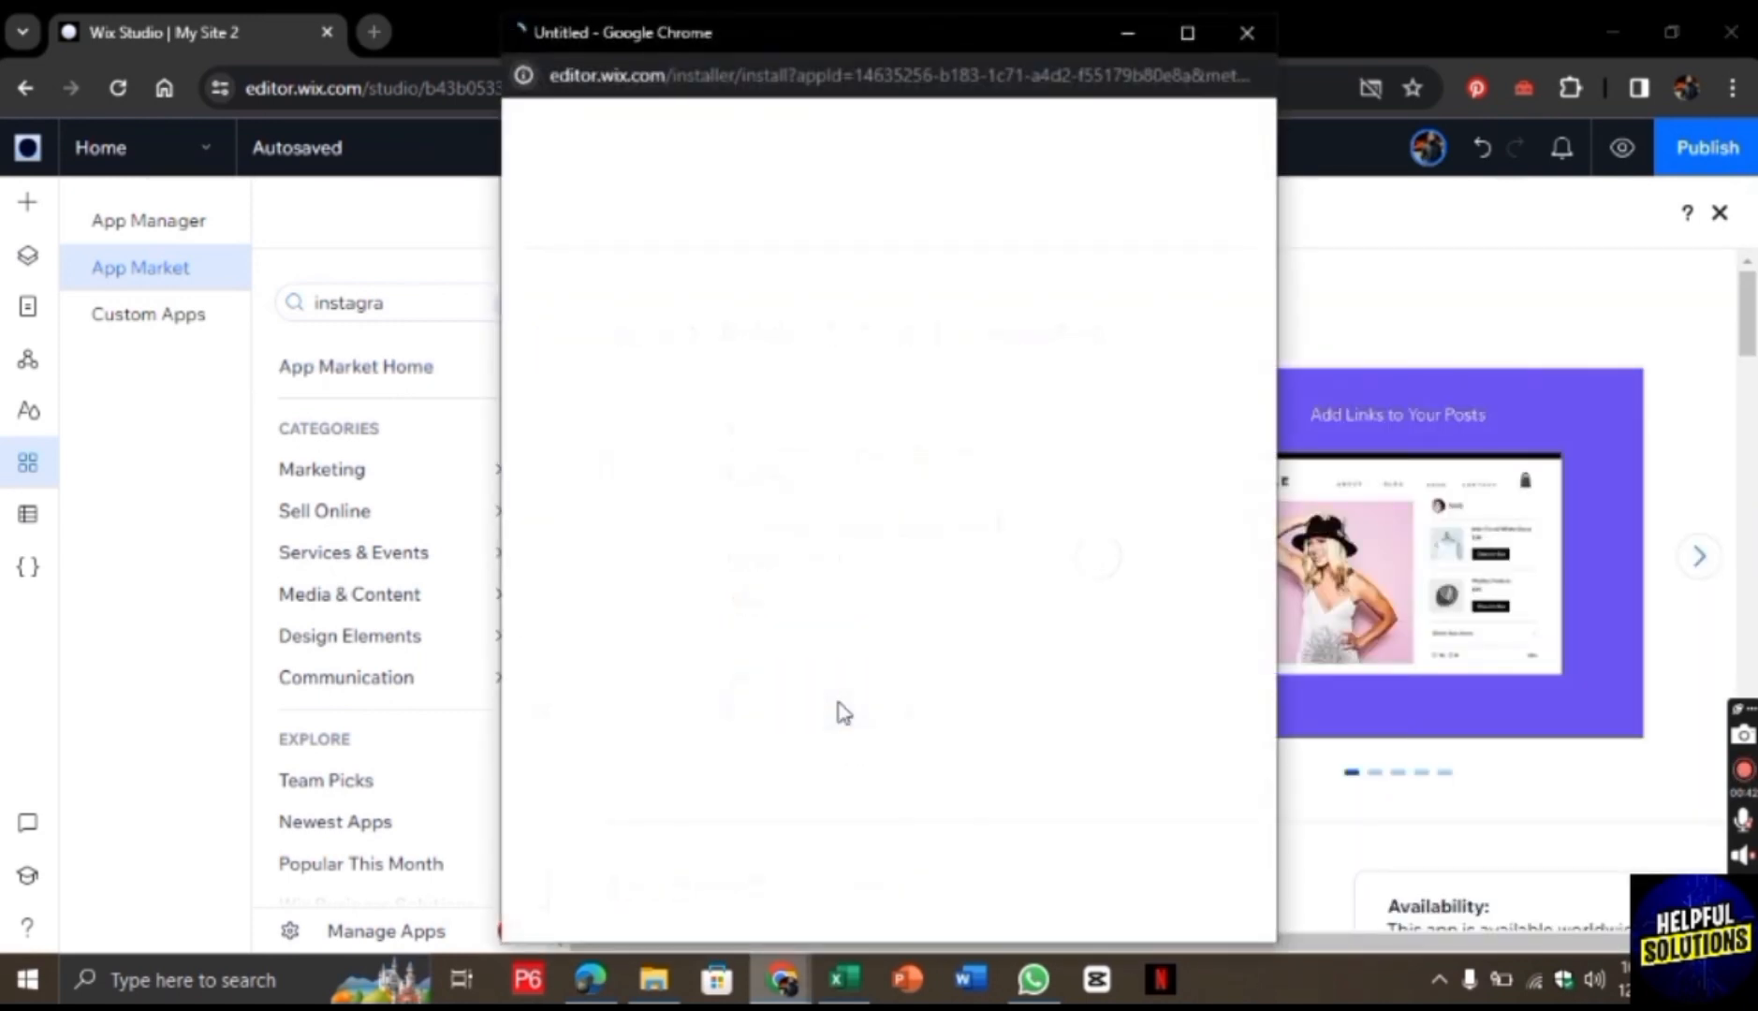